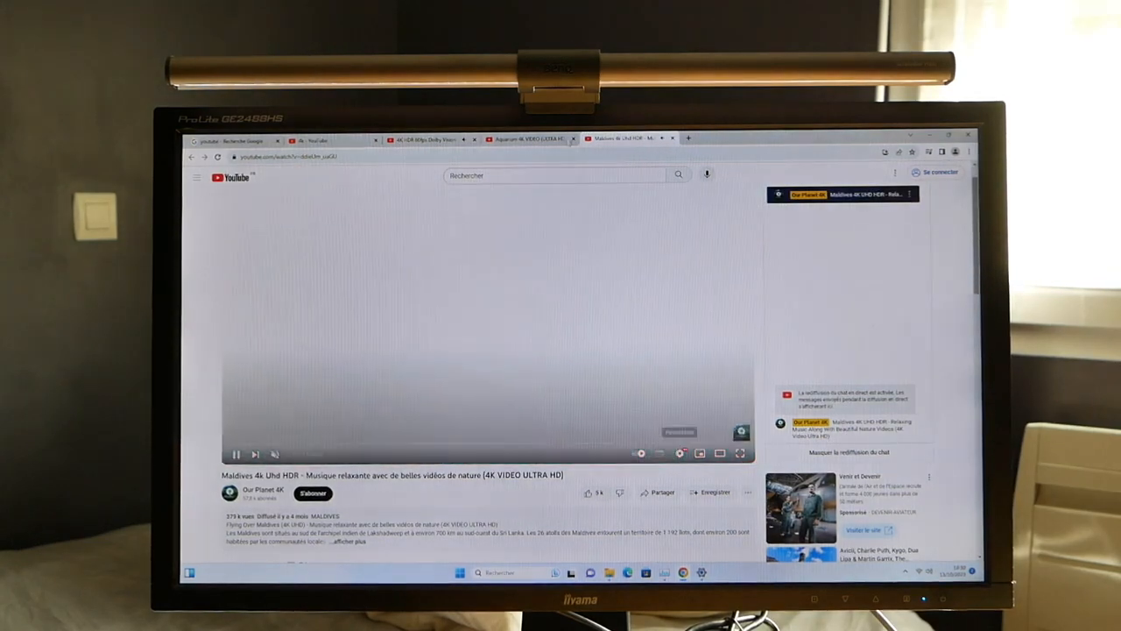
Add a sweeping BALAYAGE text title across the culinary outro timeline
{"action": "left_click", "coordinate": [525, 139]}
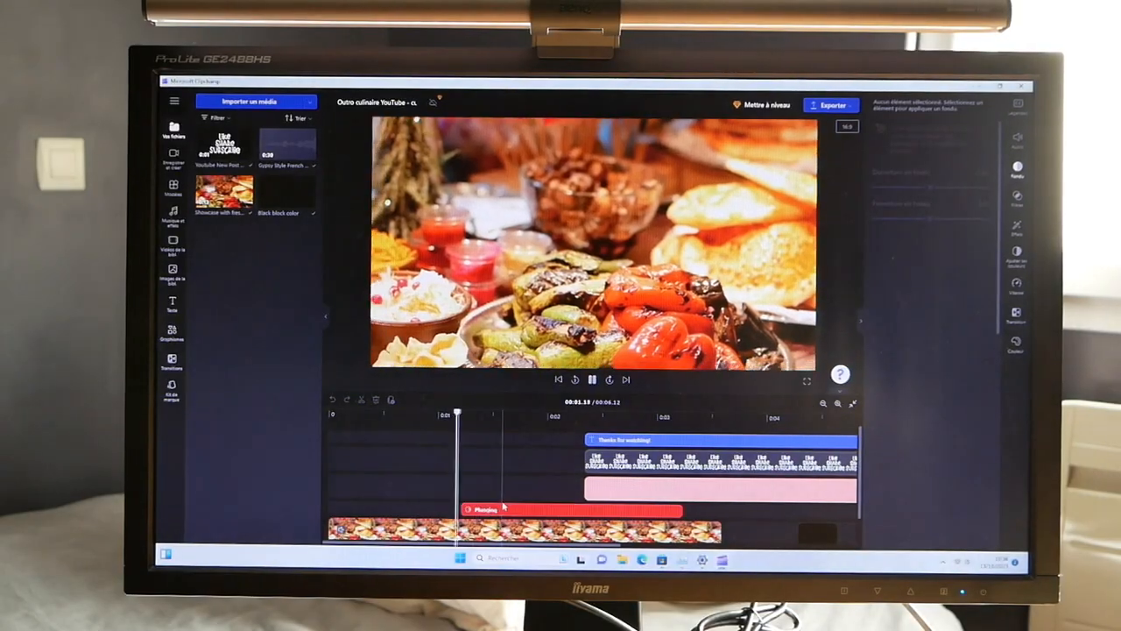
{"action": "left_click", "coordinate": [663, 415]}
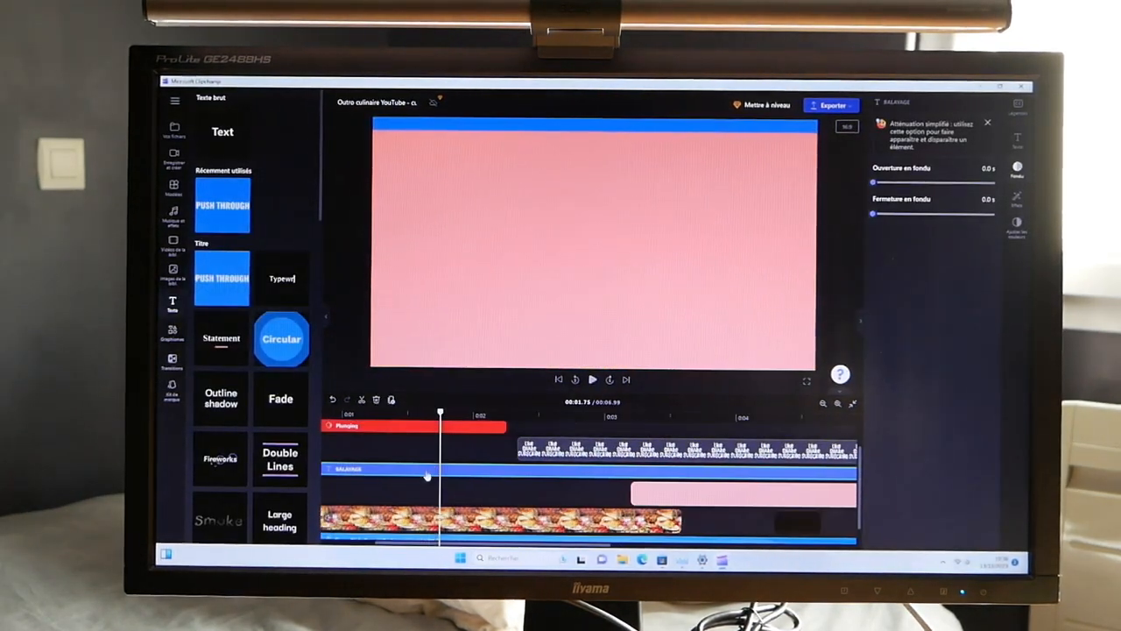
{"action": "left_click", "coordinate": [592, 379]}
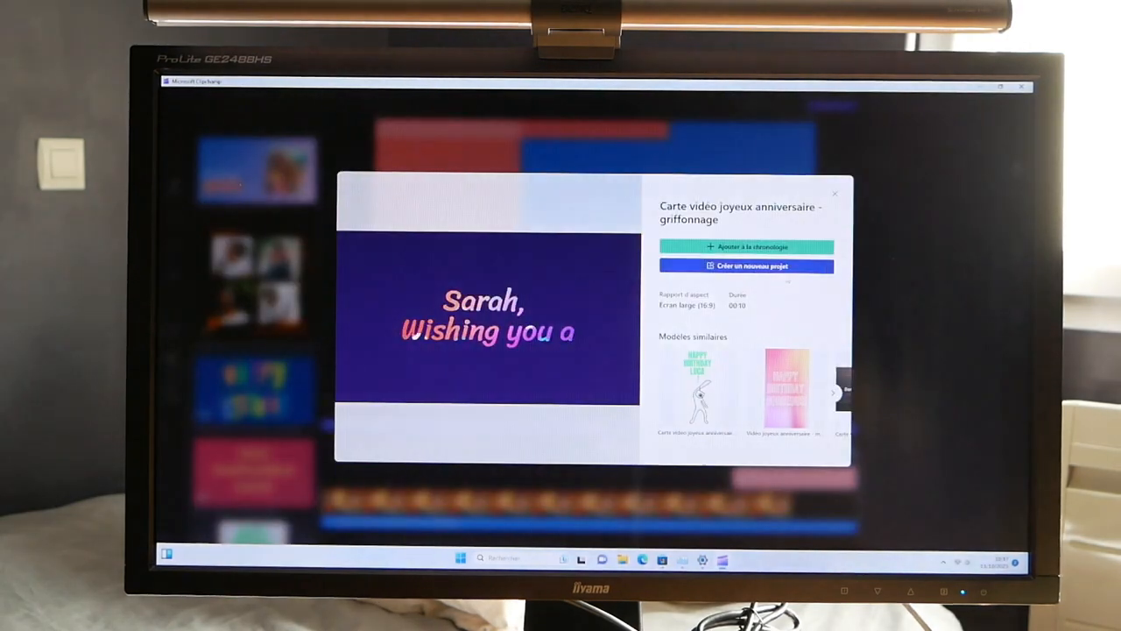
Add the doodle birthday card template to the timeline and play its 'Sarah, Wishing you a' title
{"action": "left_click", "coordinate": [747, 246]}
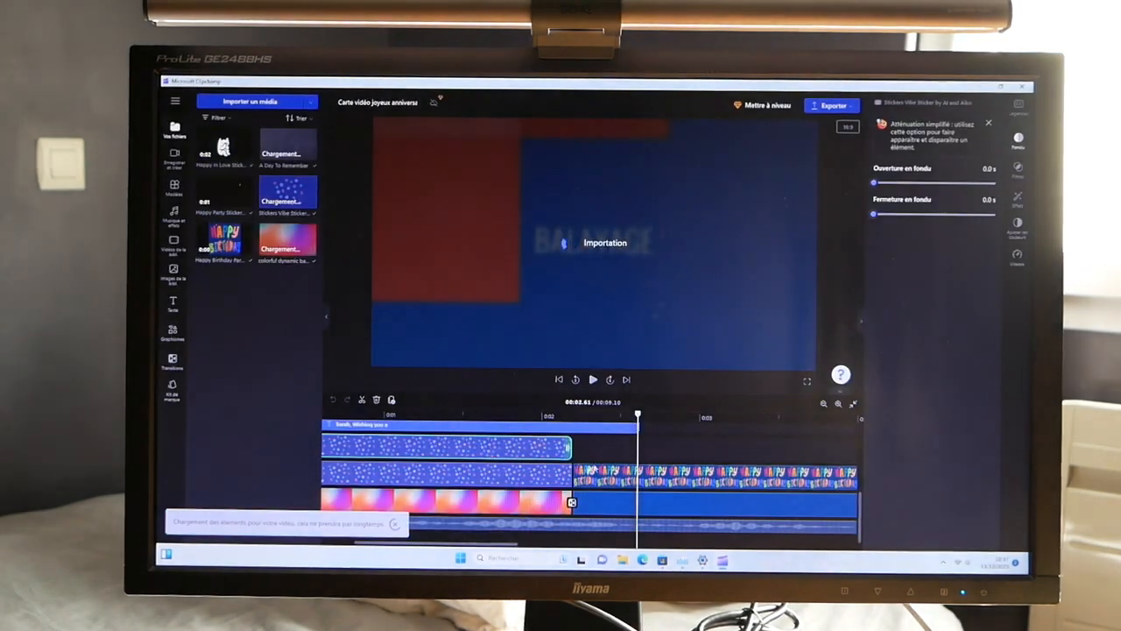
{"action": "left_click", "coordinate": [592, 380]}
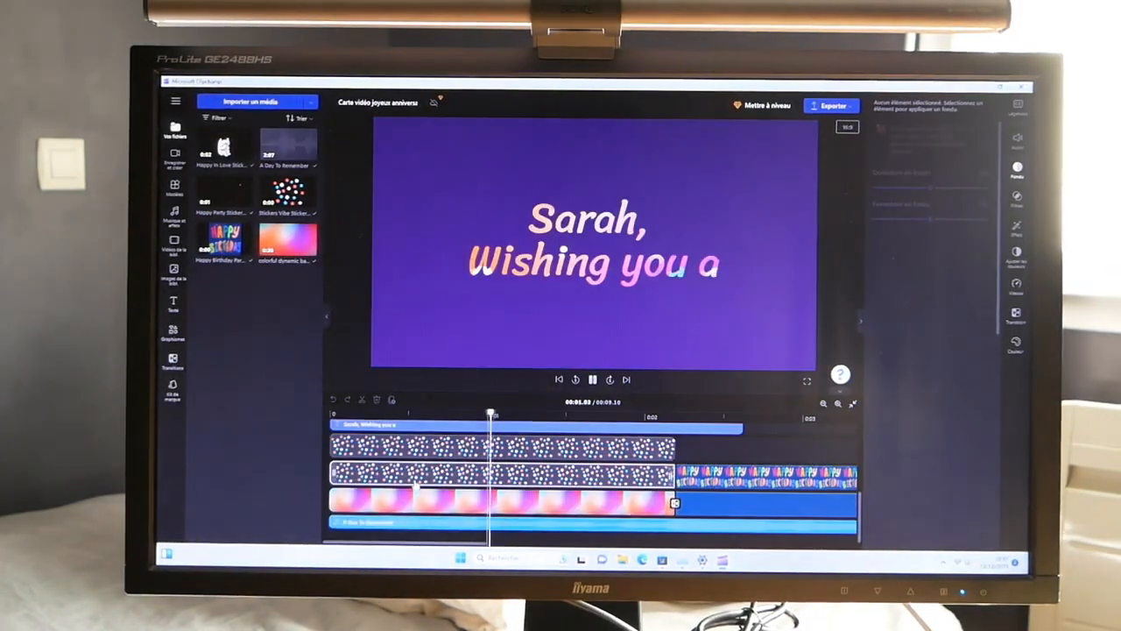